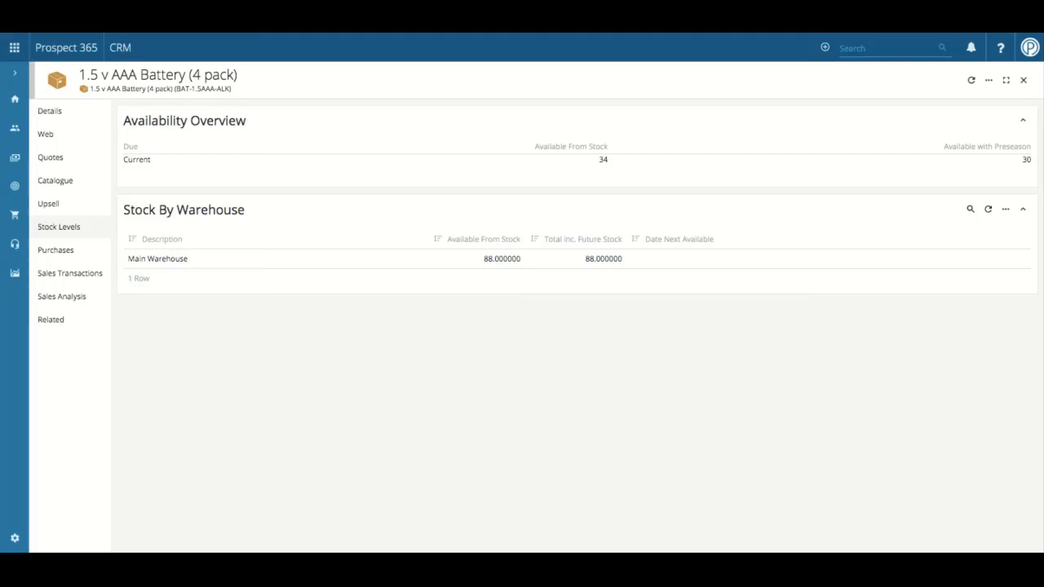
pyautogui.moveTo(527, 286)
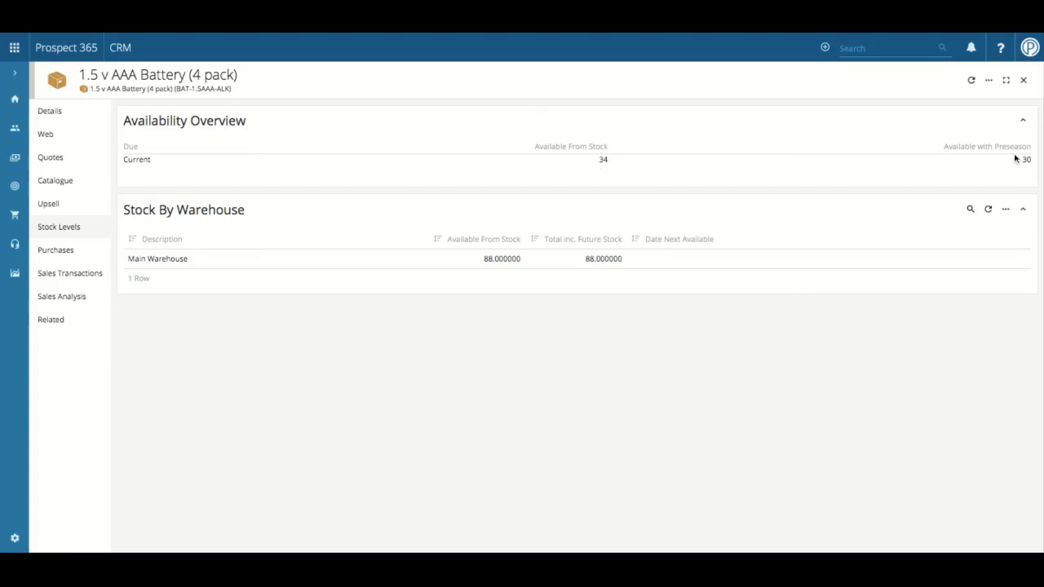
pyautogui.moveTo(1017, 166)
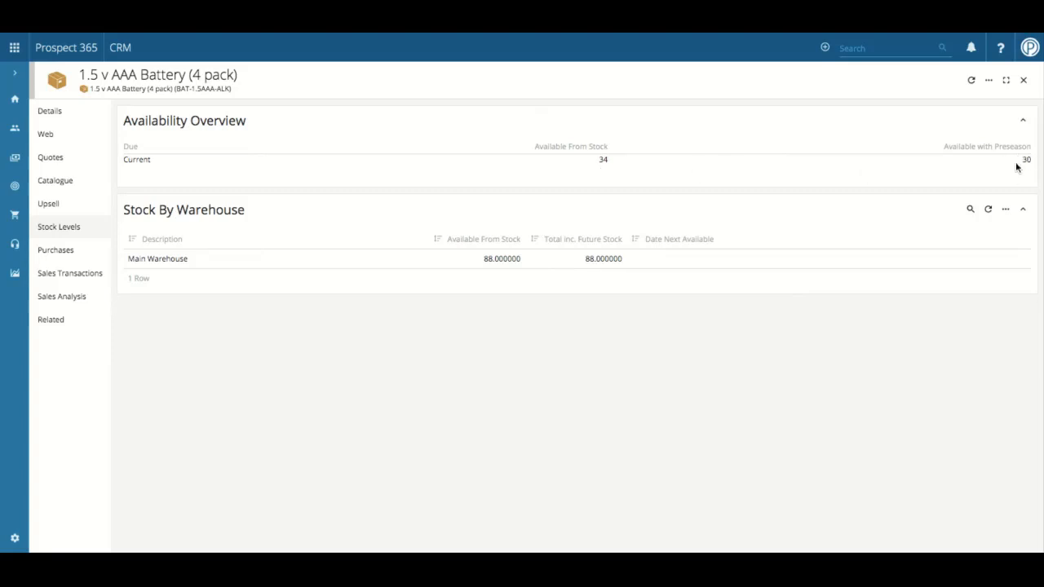
pyautogui.moveTo(1017, 181)
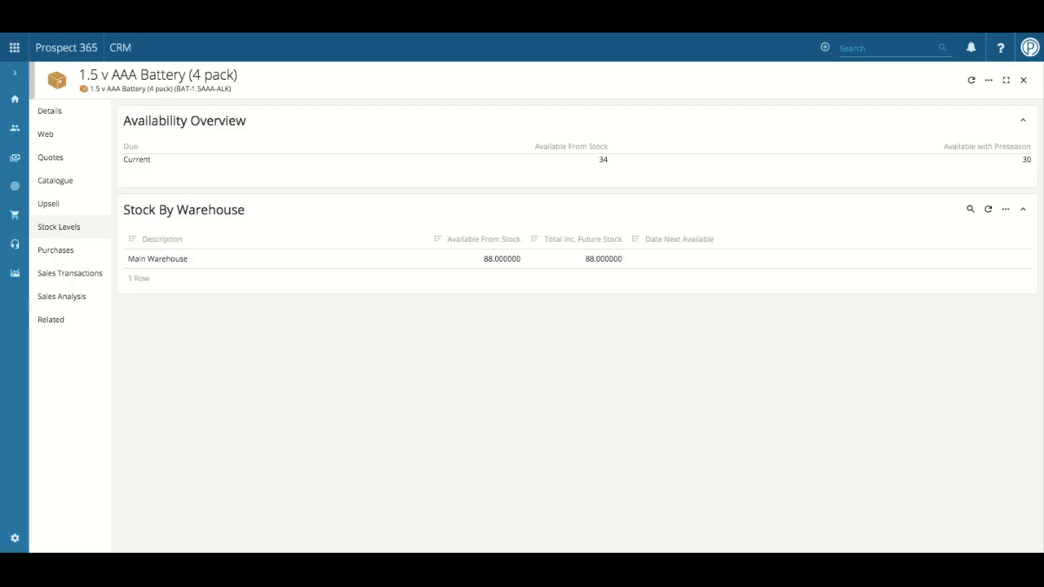
pyautogui.click(889, 48)
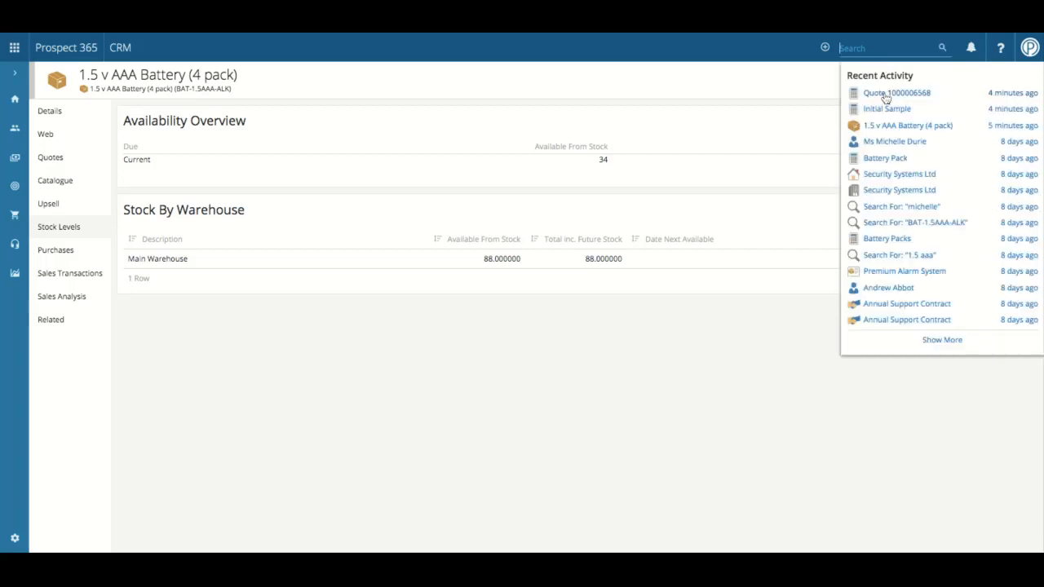
pyautogui.click(897, 92)
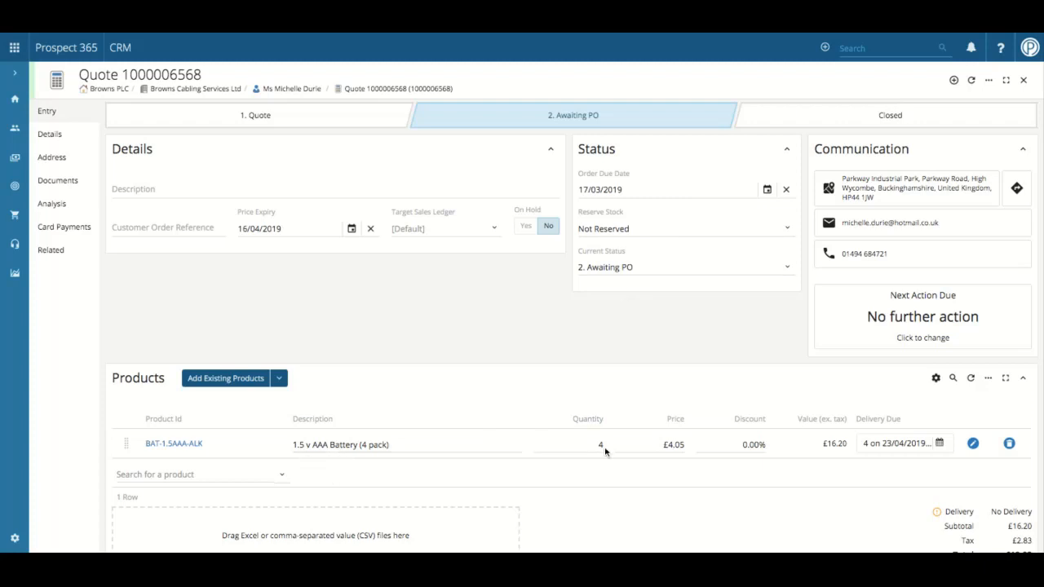
pyautogui.click(588, 445)
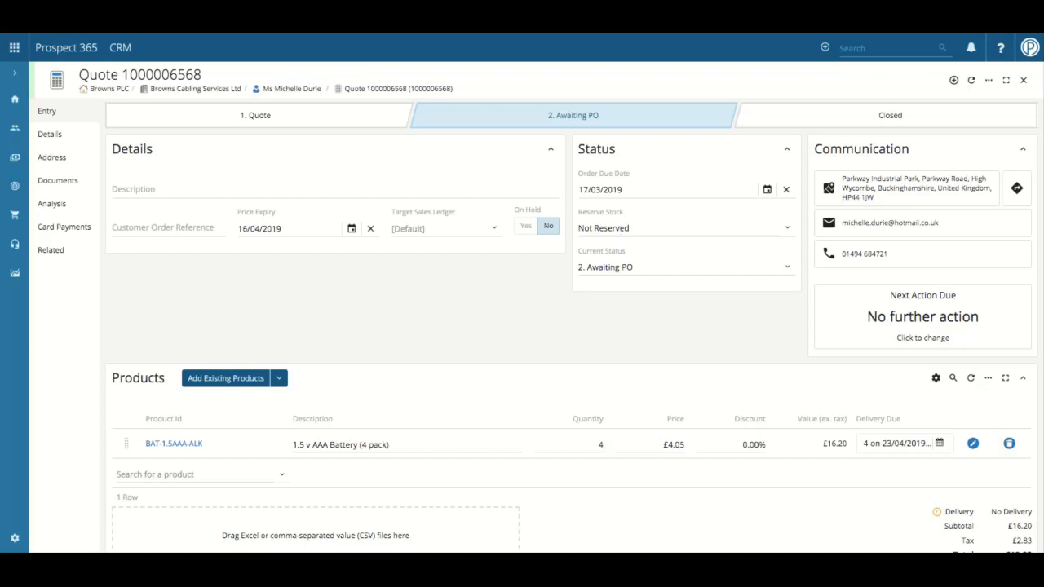
# Show the Reserve Stock choices: Not Reserved, Pre-season Estimate, Reserved.
pyautogui.click(683, 228)
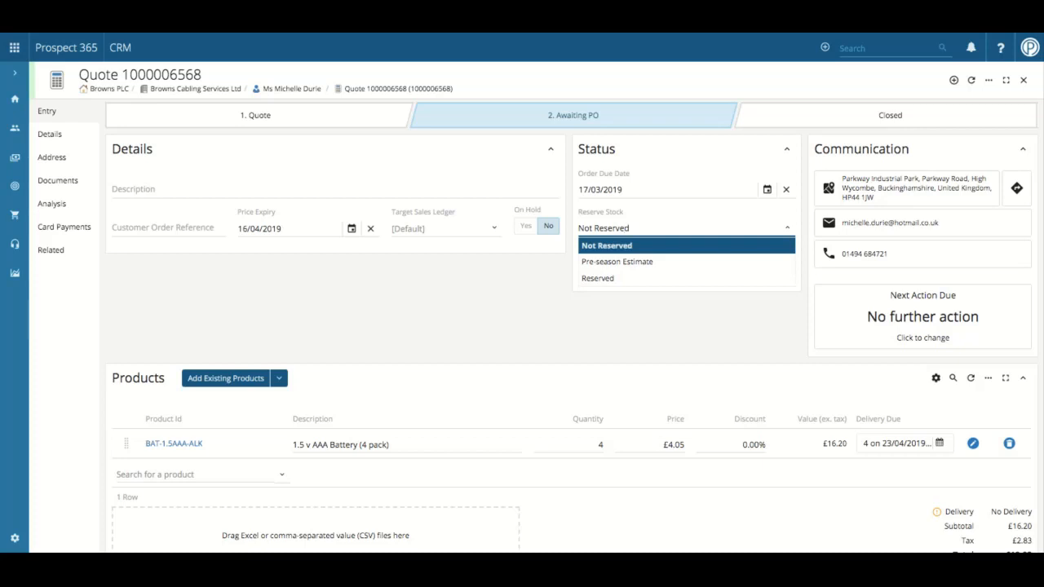
pyautogui.moveTo(618, 261)
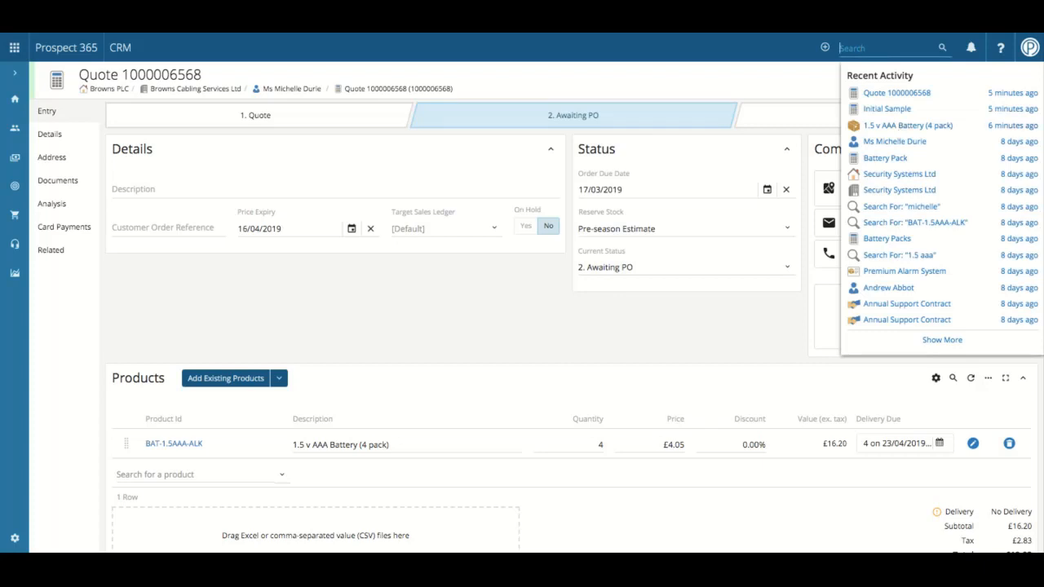
# Reopen the 1.5 v AAA Battery (4 pack) record to check Available with Preseason stock.
pyautogui.click(908, 125)
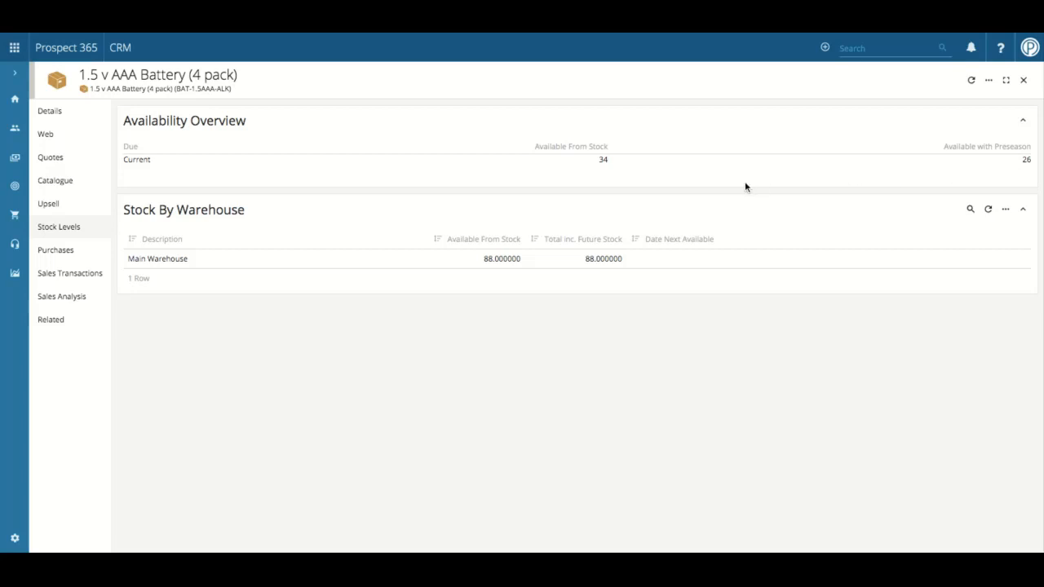
pyautogui.moveTo(600, 160)
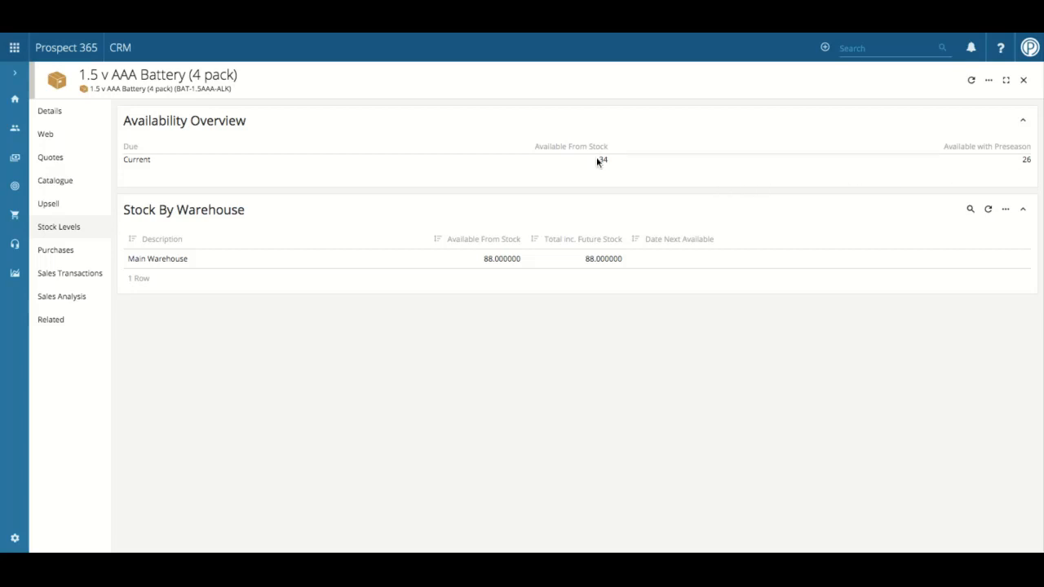